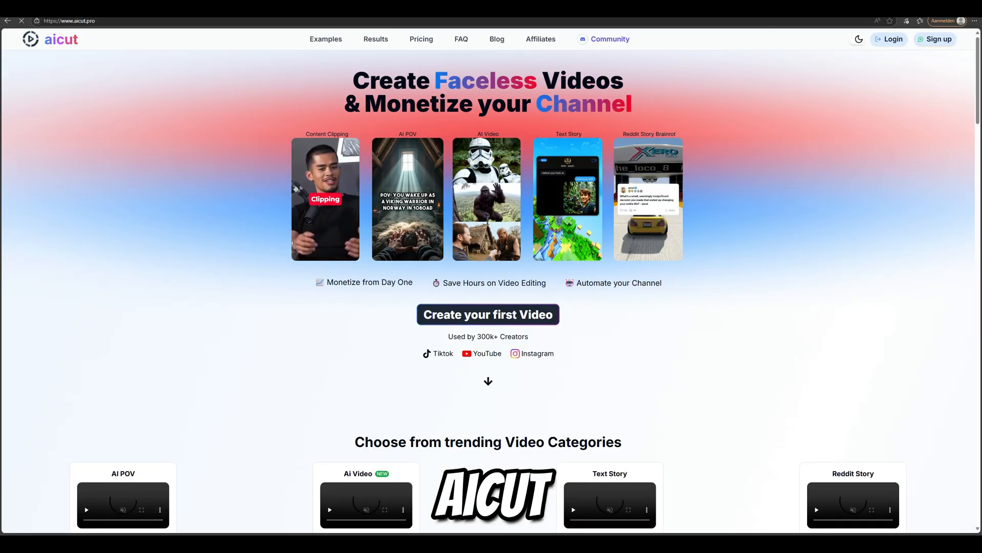
Step: Start a new AI Video from AICut's video creation dashboard
{"action": "left_click", "coordinate": [488, 314]}
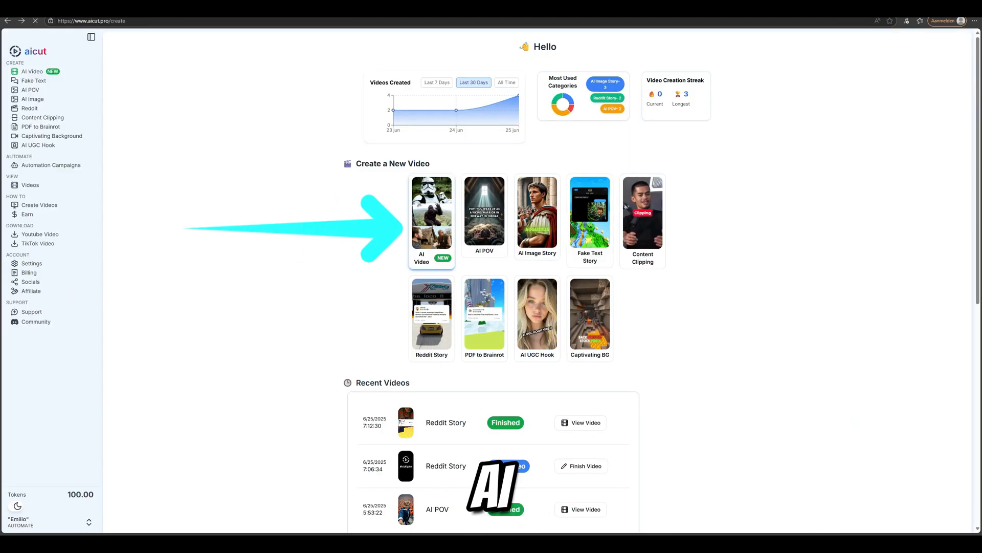
{"action": "left_click", "coordinate": [431, 212]}
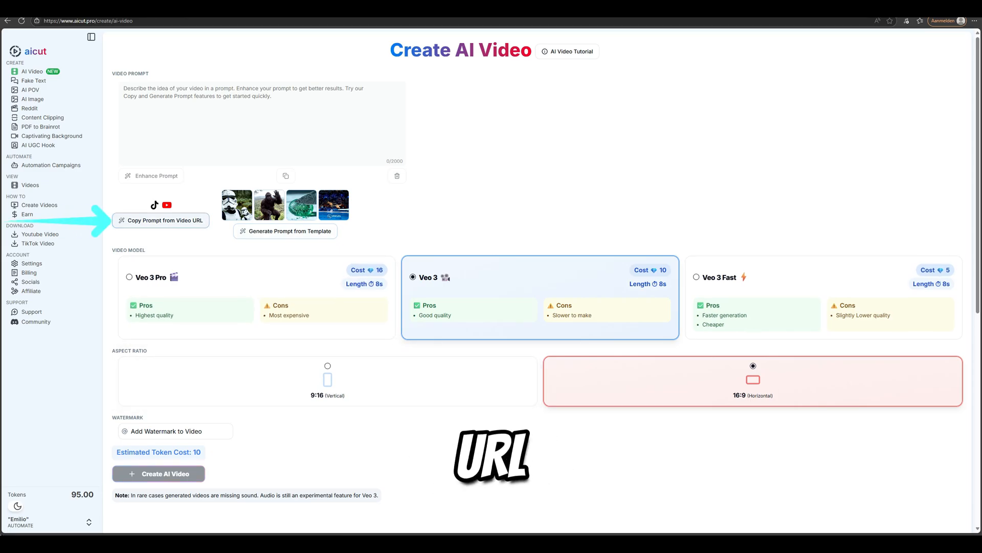
{"action": "left_click", "coordinate": [160, 221]}
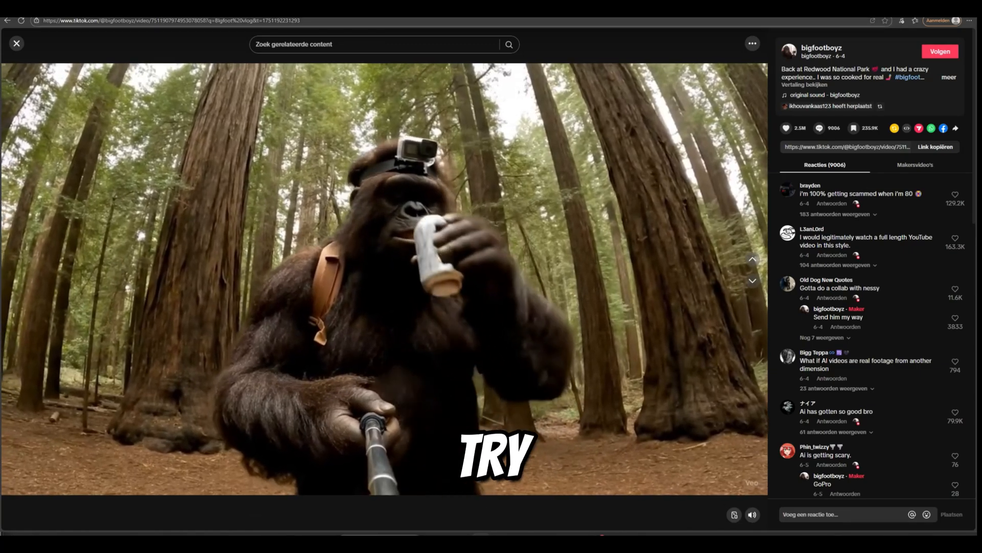
Step: Copy the Bigfoot redwood vlog's TikTok link
{"action": "left_click", "coordinate": [172, 20]}
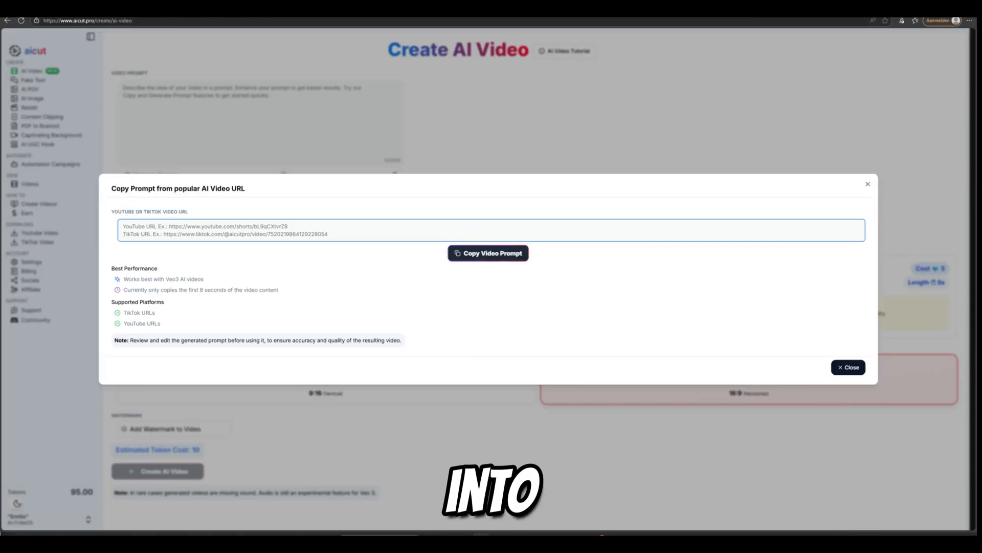
Step: Generate a video prompt from the pasted Bigfoot TikTok URL and dismiss the dialog
{"action": "type", "text": "https://www.tiktok.com/@bigfootboyz/video/7511907974953078058?q=Bigfoot%20vlog&t=1751192231293"}
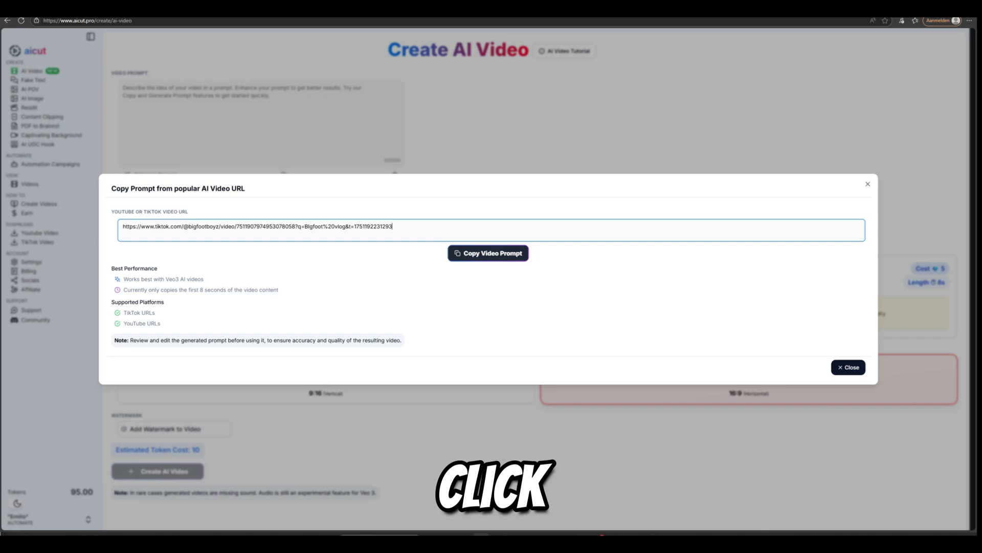
{"action": "left_click", "coordinate": [489, 252]}
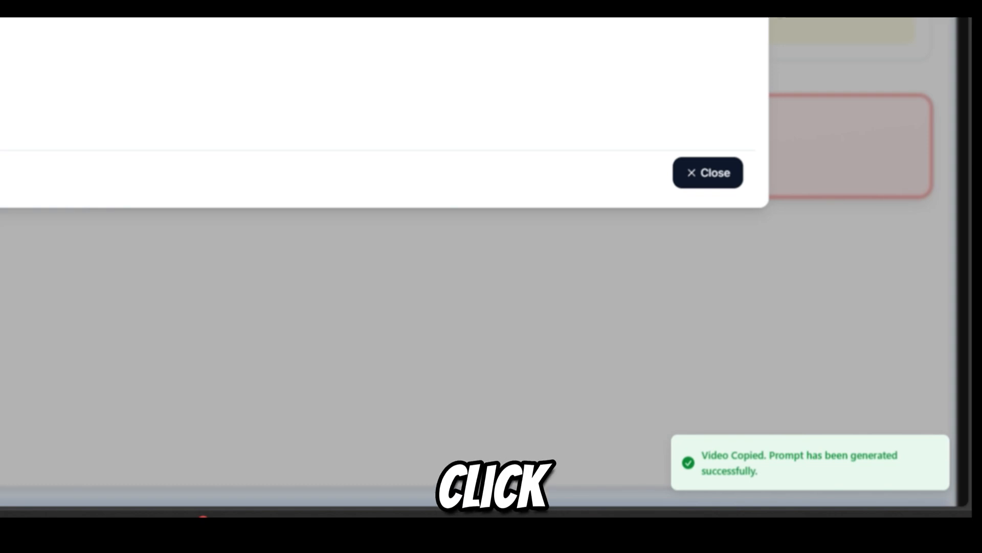
{"action": "left_click", "coordinate": [708, 172]}
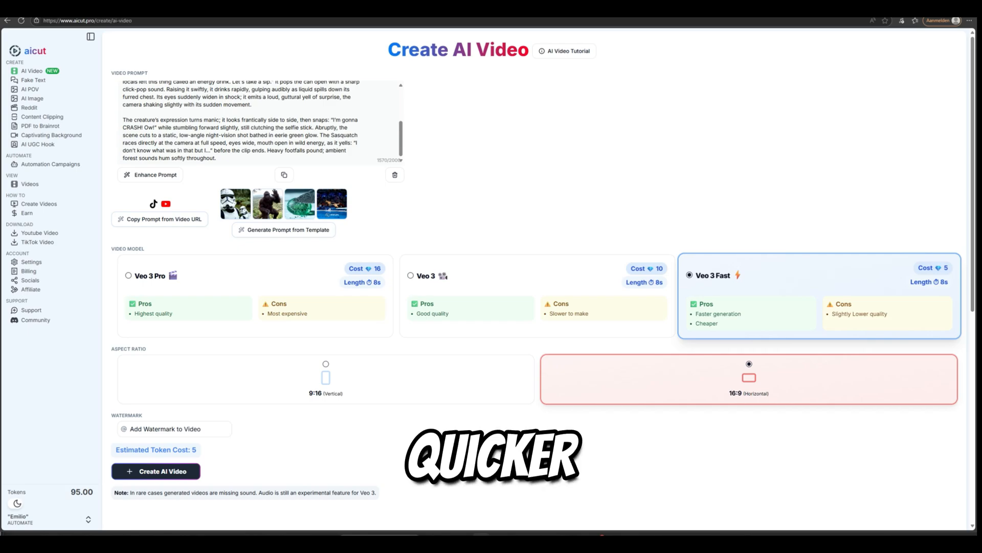
Step: Set the aspect ratio to 9:16 (Vertical) and open the watermark settings
{"action": "left_click", "coordinate": [326, 378]}
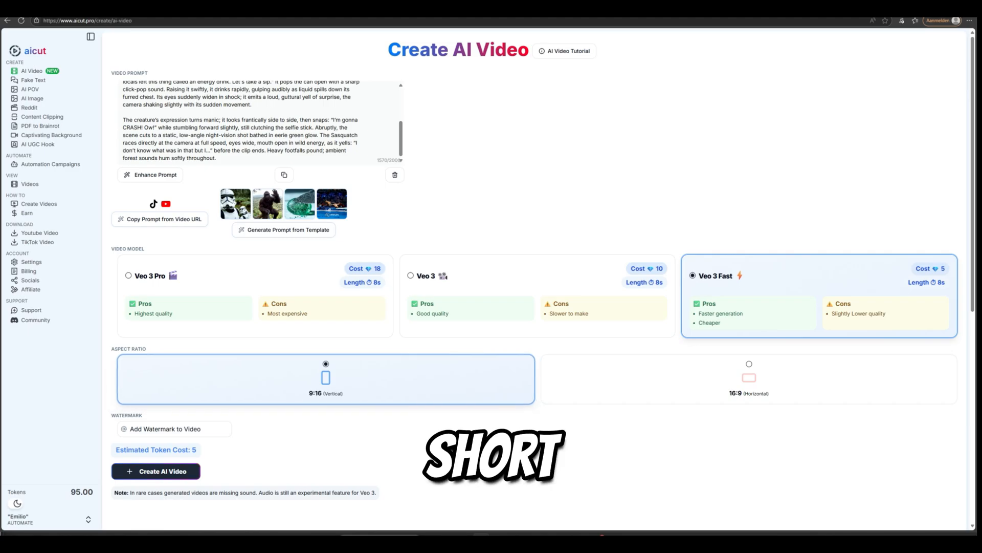
{"action": "left_click", "coordinate": [174, 429]}
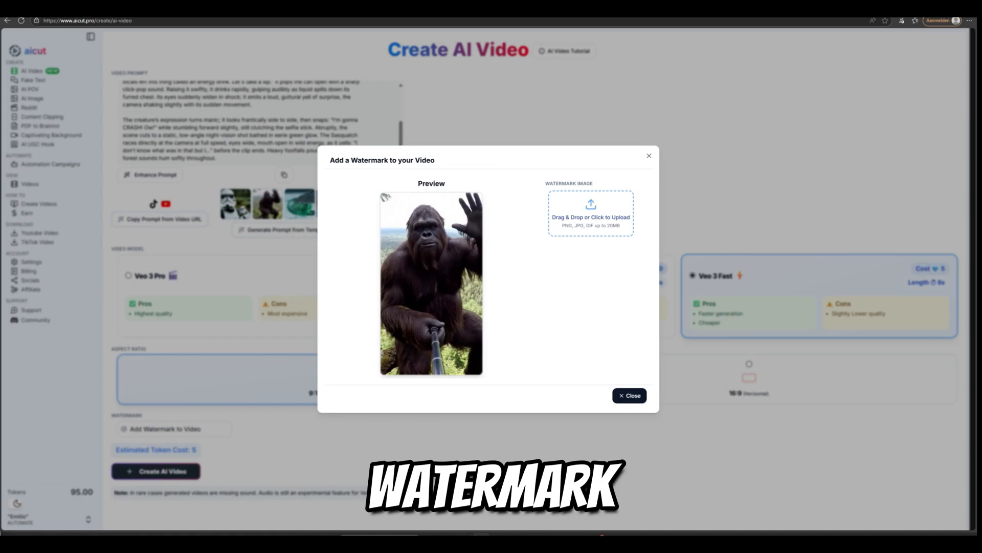
Step: Upload the aicut.pro watermark image, position it bottom-right, and close the watermark dialog
{"action": "left_click", "coordinate": [590, 213]}
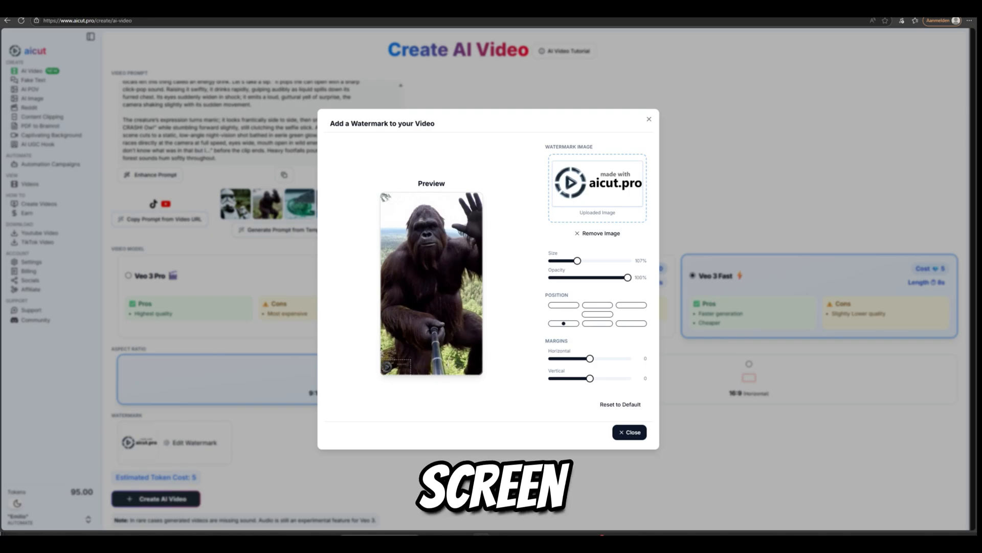
{"action": "left_click", "coordinate": [598, 314]}
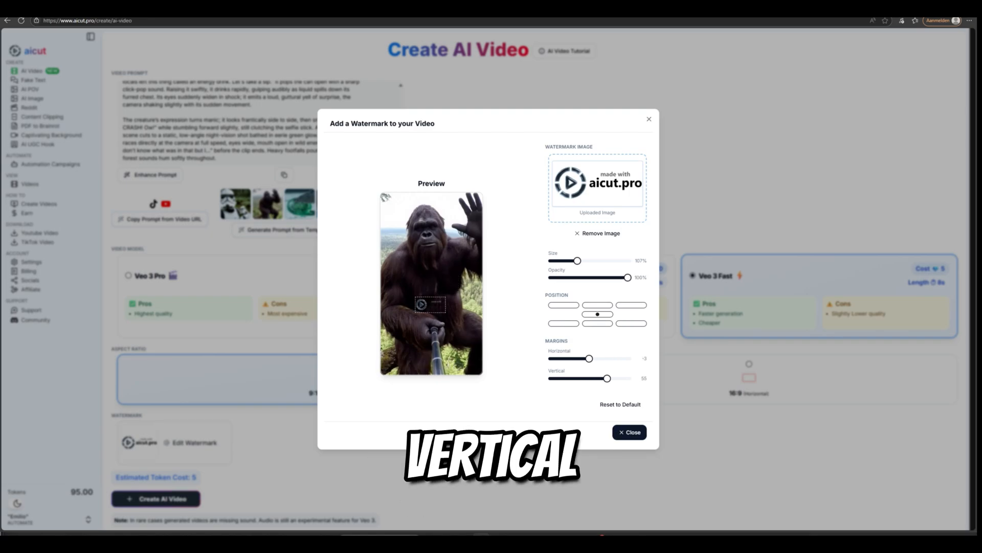
{"action": "left_click", "coordinate": [632, 324]}
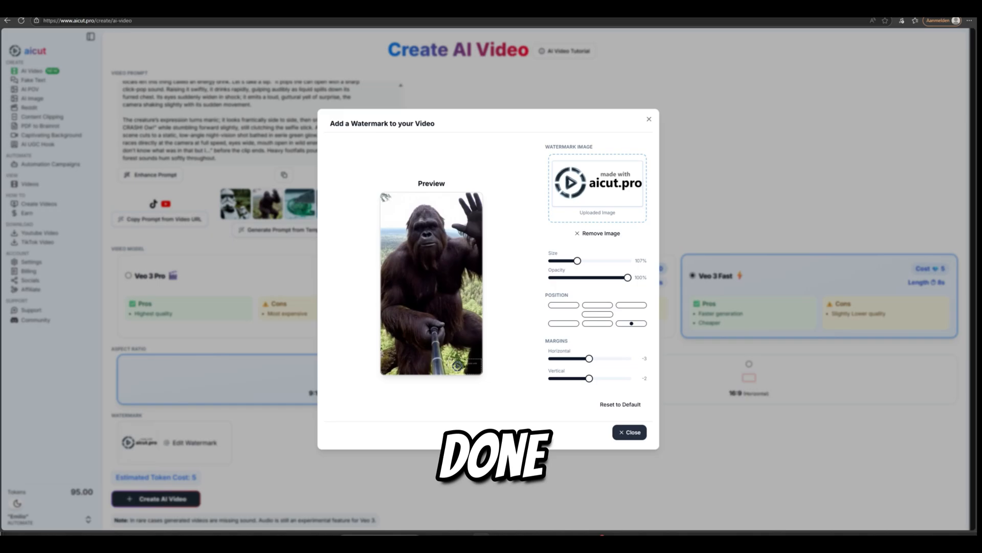
{"action": "left_click", "coordinate": [629, 432]}
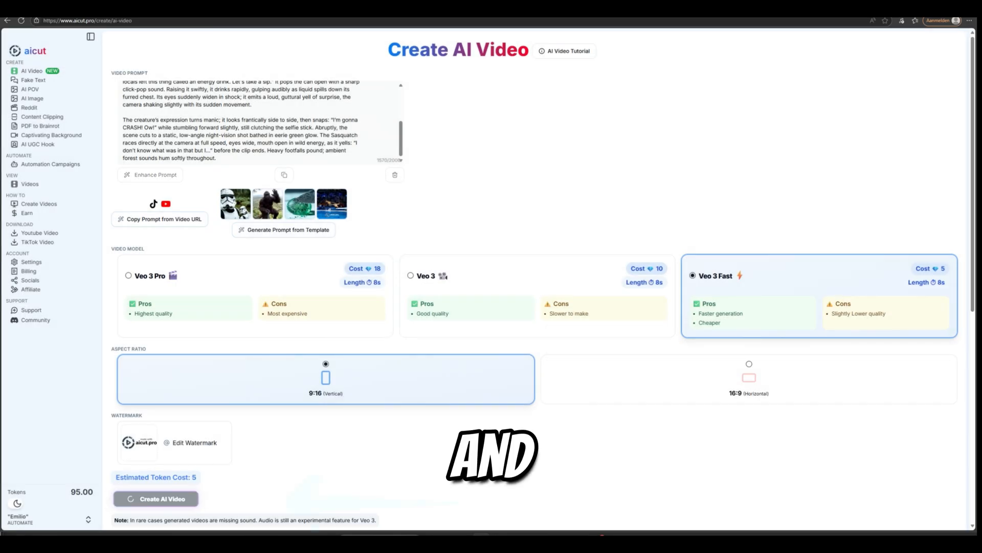